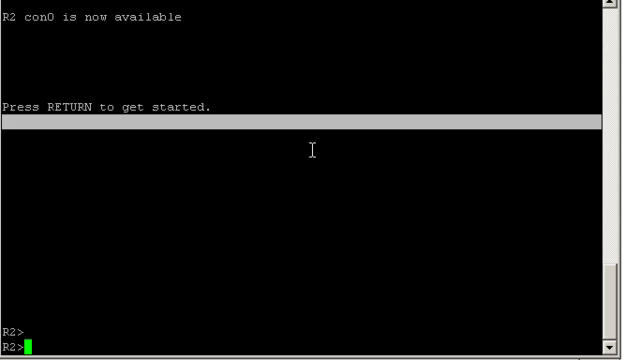
Step: Start EIGRP 100 on R2 with no auto-summary, passive-interface default and serial 1/0 non-passive
{"action": "type", "text": "en"}
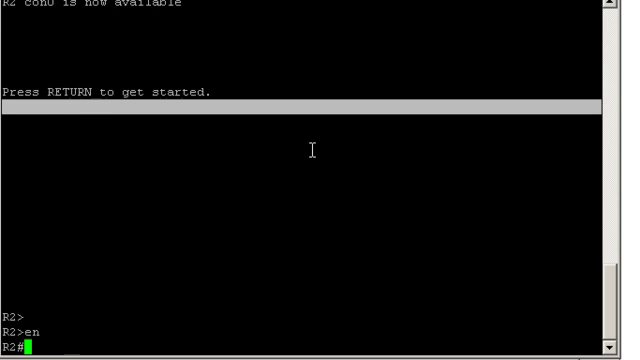
{"action": "type", "text": "sh ip pro"}
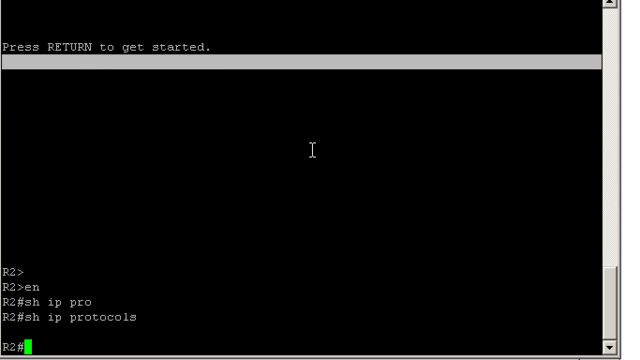
{"action": "type", "text": "conf t"}
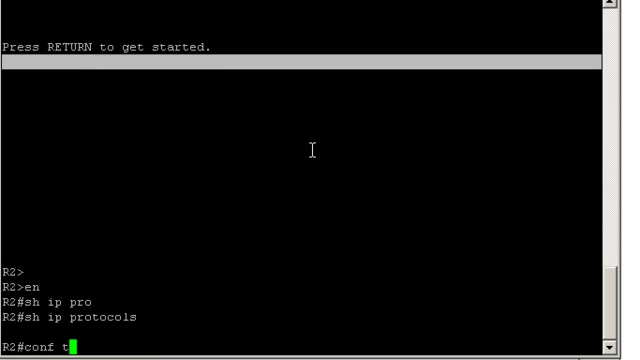
{"action": "type", "text": "router"}
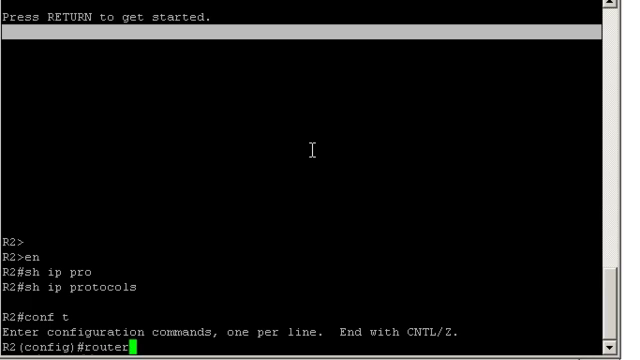
{"action": "type", "text": "eigrp 100"}
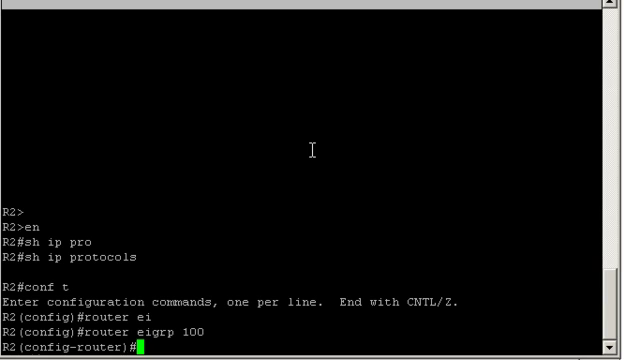
{"action": "type", "text": "no auto-summary"}
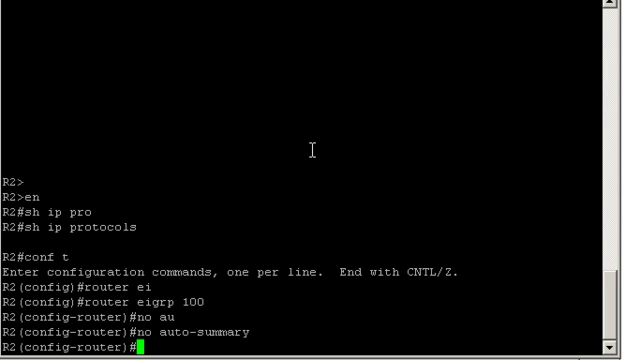
{"action": "type", "text": "passive-interface default"}
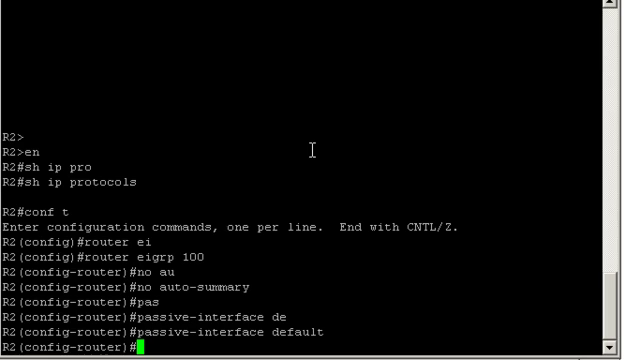
{"action": "type", "text": "no passive-interface serial 1/0"}
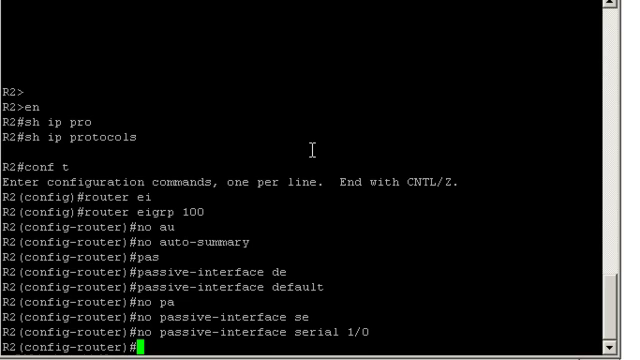
Step: Advertise networks 10.0.0.0, 2.0.0.0 and 22.0.0.0 under R2's EIGRP 100
{"action": "type", "text": "network 10.0.0.0"}
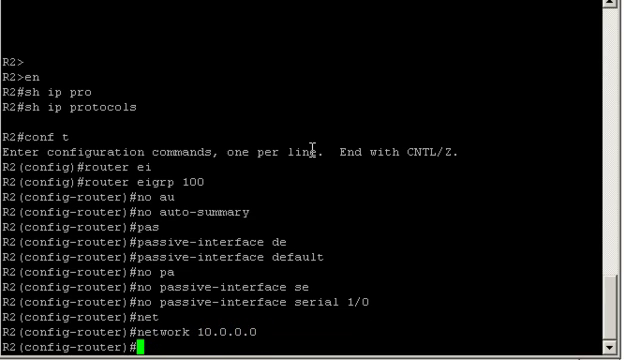
{"action": "type", "text": "network"}
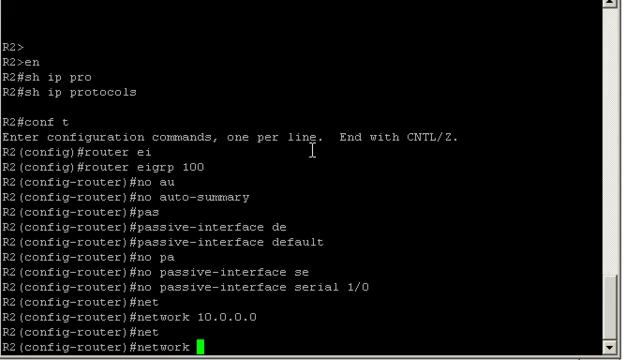
{"action": "type", "text": "2.0.0.0"}
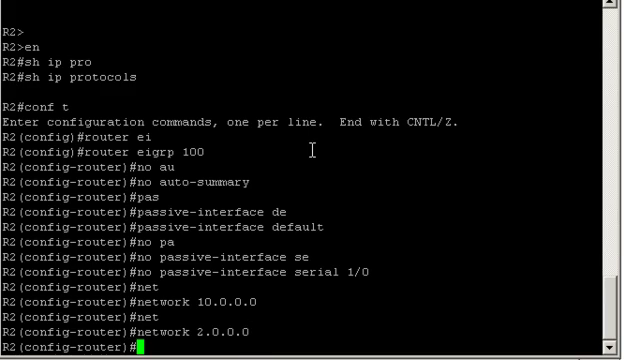
{"action": "type", "text": "network"}
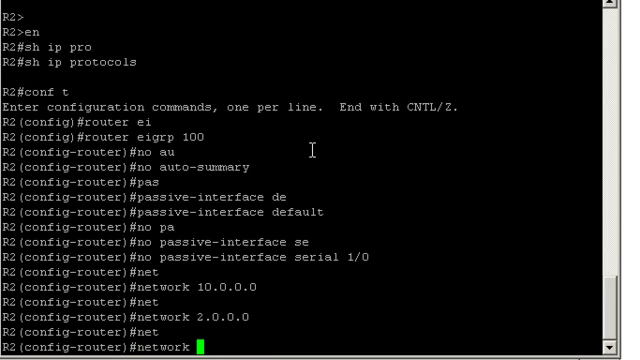
{"action": "type", "text": "22.0.0.0"}
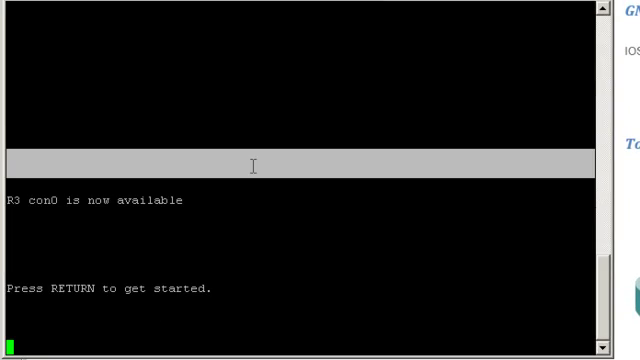
Step: Start EIGRP 100 on R3 with no auto-summary, passive-interface default and serial 1/0 non-passive
{"action": "type", "text": "sh ip protocols"}
{"action": "type", "text": "router ei"}
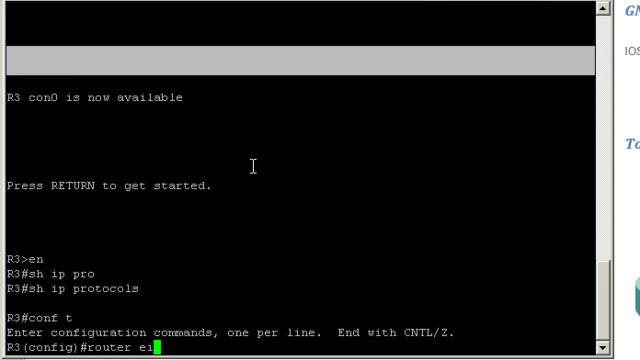
{"action": "type", "text": "grp 100"}
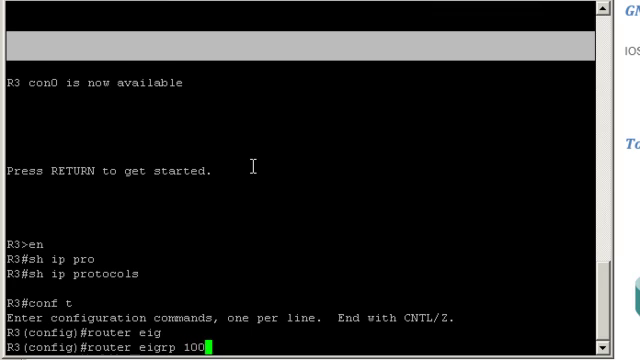
{"action": "type", "text": "no au"}
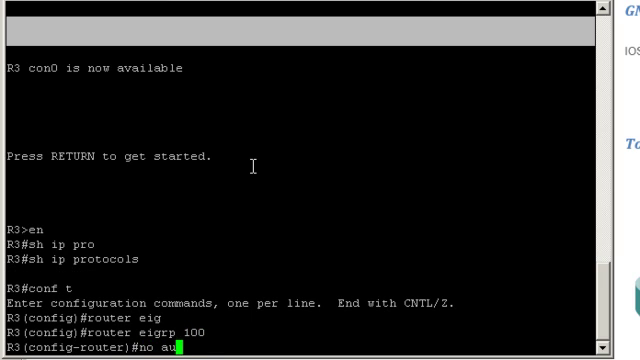
{"action": "type", "text": "auto-summary"}
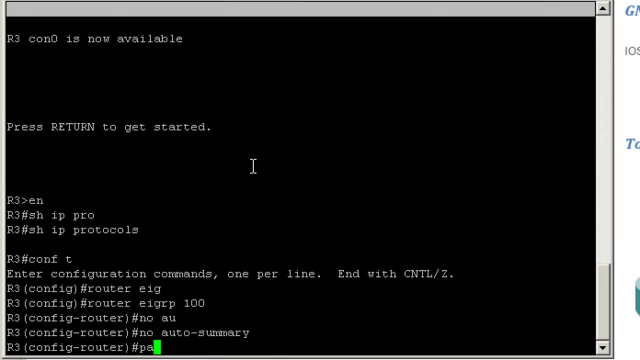
{"action": "type", "text": "passive-interface default"}
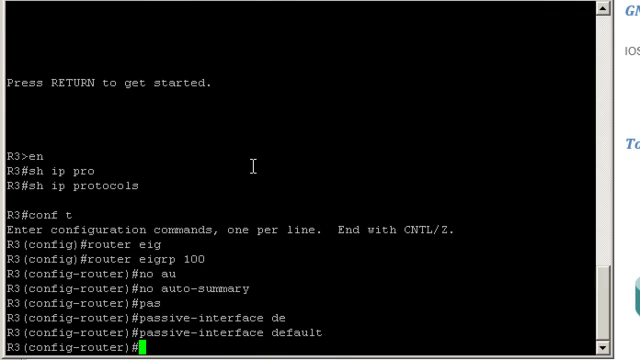
{"action": "type", "text": "no passive-interface"}
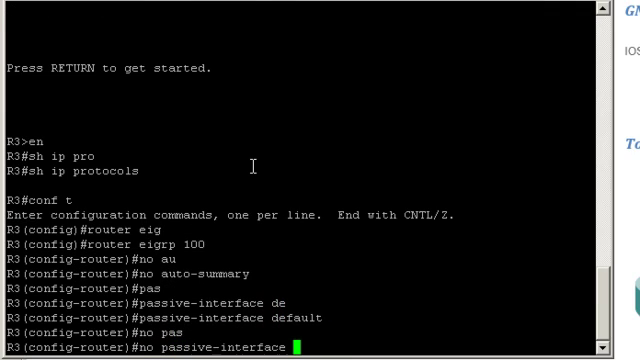
{"action": "type", "text": "serial 1/0"}
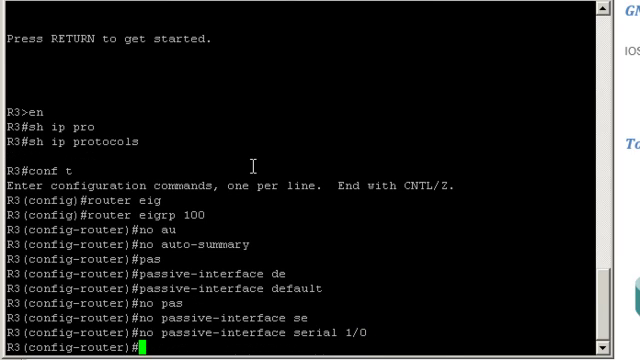
Step: Advertise networks 10.0.0.0, 3.0.0.0 and 33.0.0.0 under R3's EIGRP 100
{"action": "type", "text": "network 10.0.0.0"}
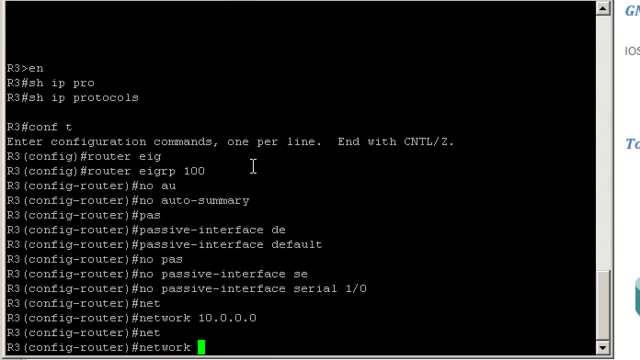
{"action": "type", "text": "3.0.0.0"}
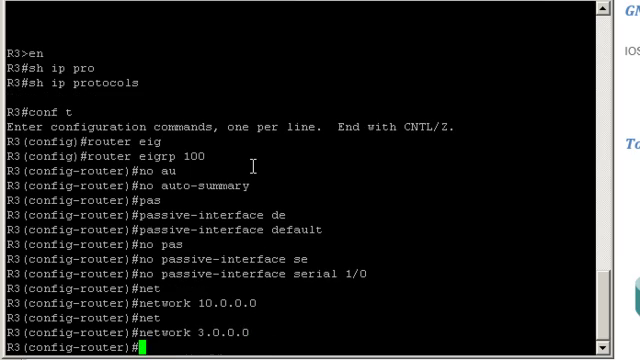
{"action": "type", "text": "network 33"}
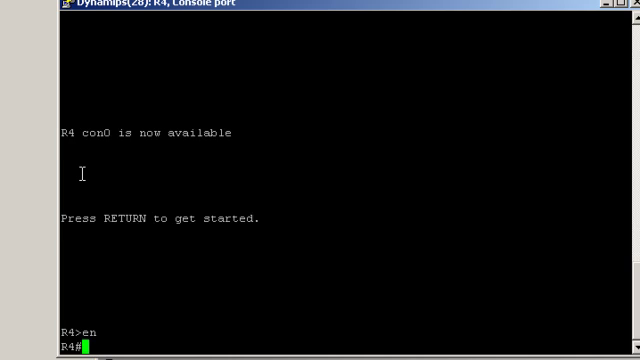
Step: Check R4's EIGRP status, then enter router eigrp 100 configuration mode
{"action": "type", "text": "sh ip ei"}
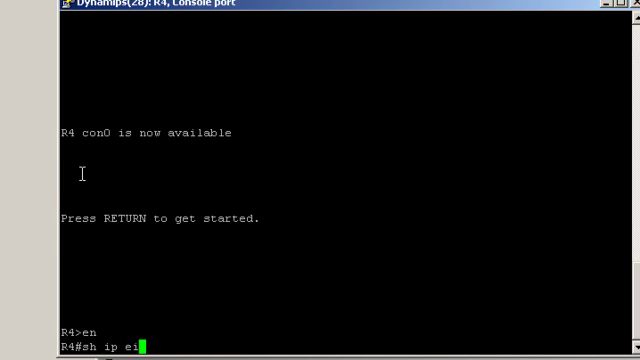
{"action": "key", "text": "enter"}
{"action": "type", "text": "sh ip protocols"}
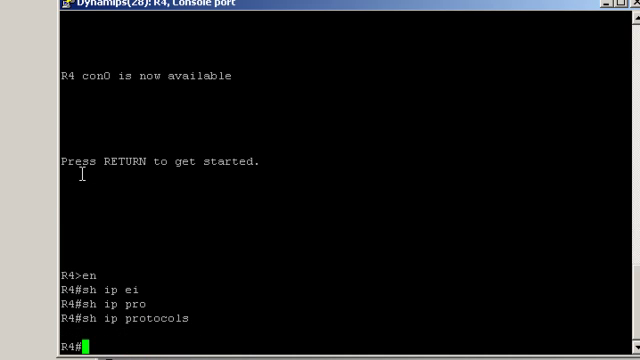
{"action": "type", "text": "conf t"}
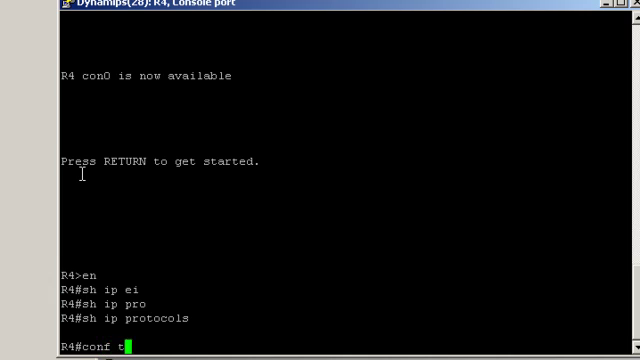
{"action": "type", "text": "roter eig"}
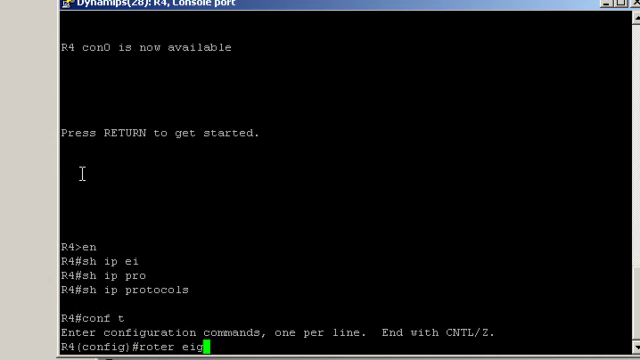
{"action": "key", "text": "backspace"}
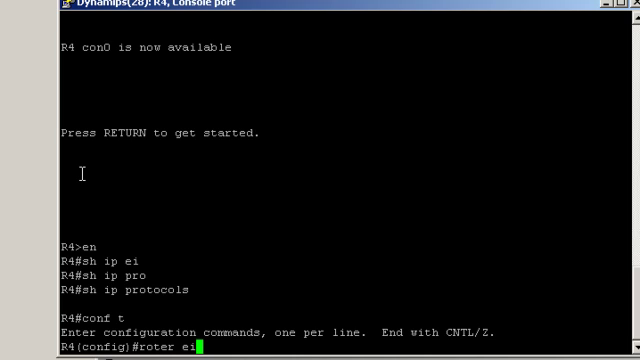
{"action": "type", "text": "g"}
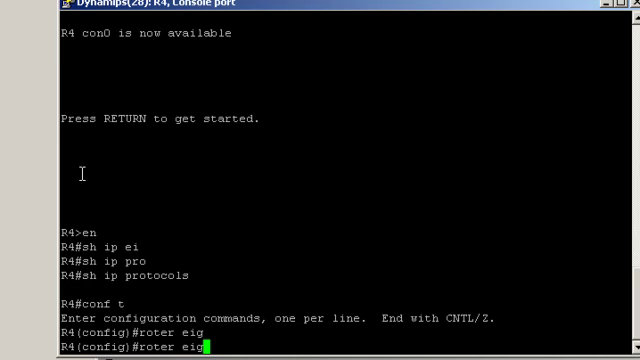
{"action": "type", "text": "router"}
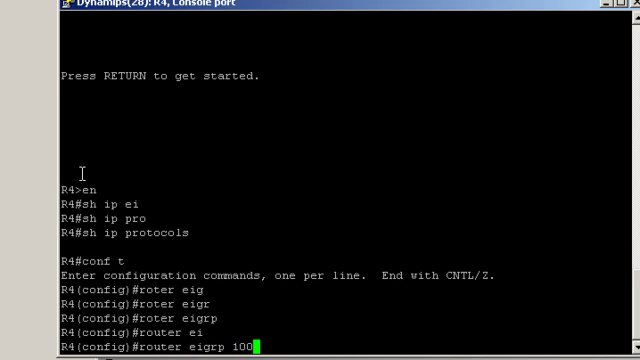
Step: Disable auto-summary on R4 and make all interfaces passive except serial 1/0
{"action": "type", "text": "noau"}
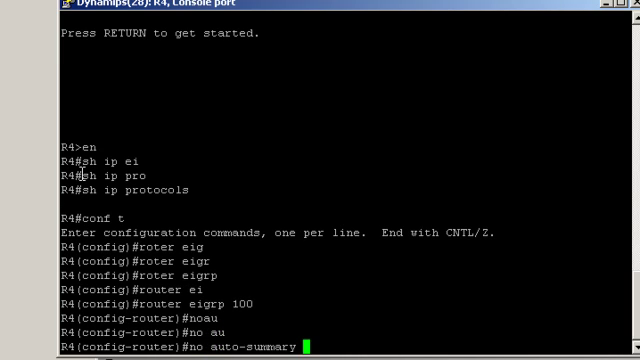
{"action": "type", "text": "pas"}
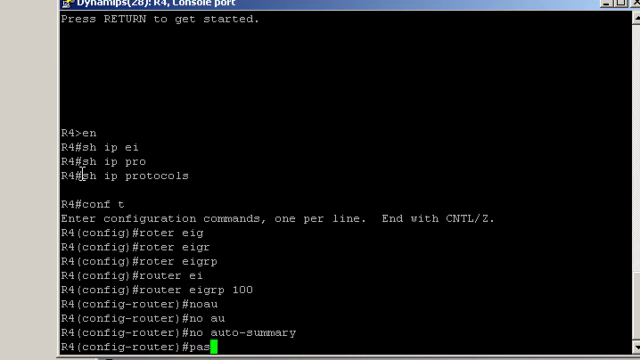
{"action": "type", "text": "passive-interface default"}
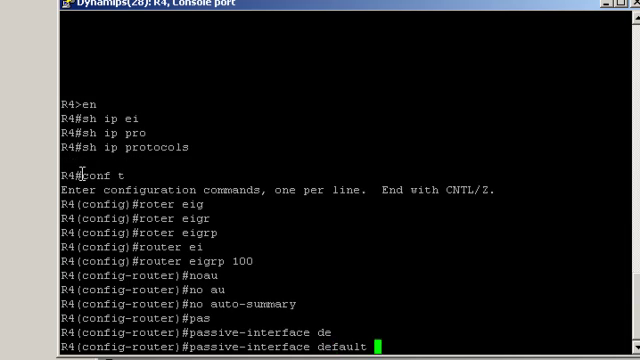
{"action": "type", "text": "no"}
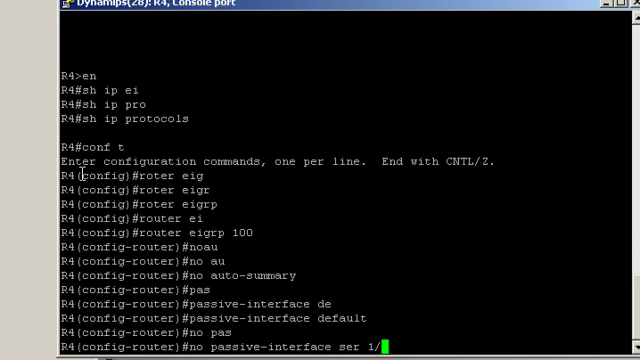
{"action": "key", "text": "enter"}
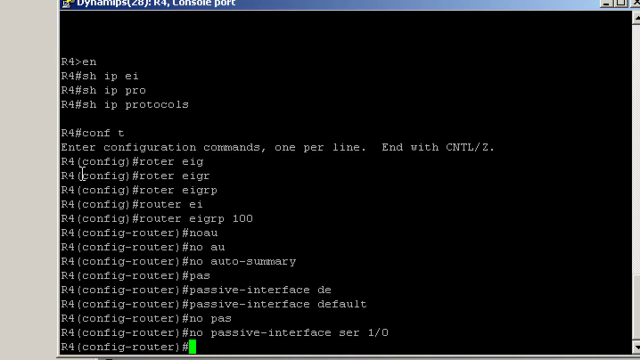
Step: Advertise networks 10.0.0.0, 4.0.0.0 and 44.0.0.0 on R4 and leave configuration mode
{"action": "type", "text": "network 1"}
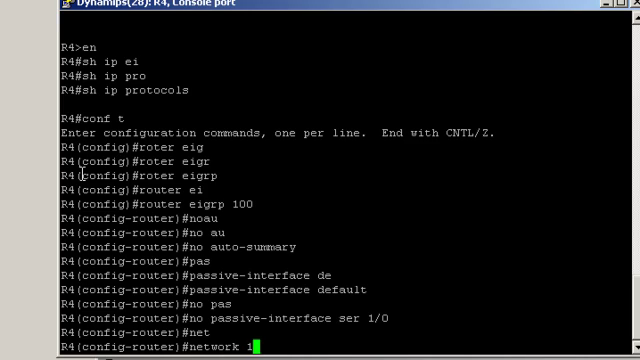
{"action": "type", "text": "0.0.0.0"}
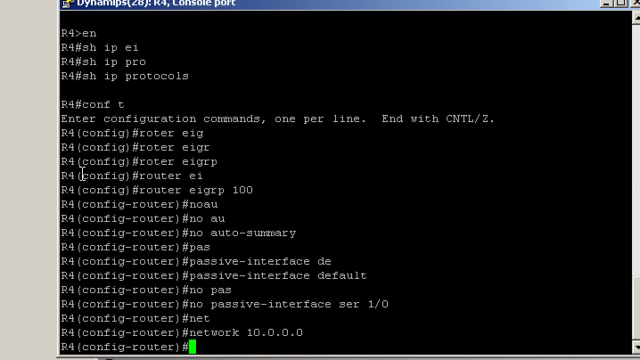
{"action": "type", "text": "network 44"}
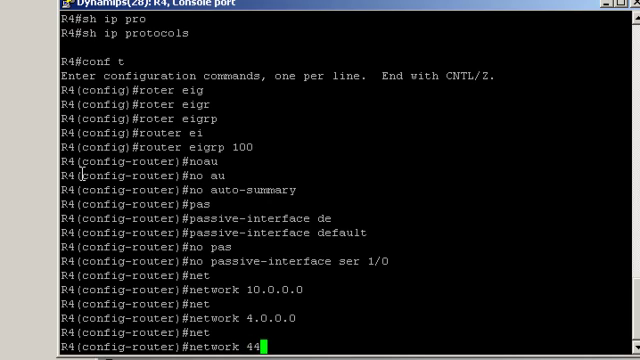
{"action": "type", "text": ".0.0.0"}
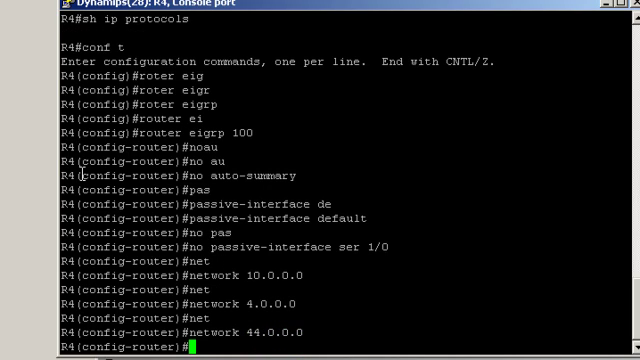
{"action": "key", "text": "Return"}
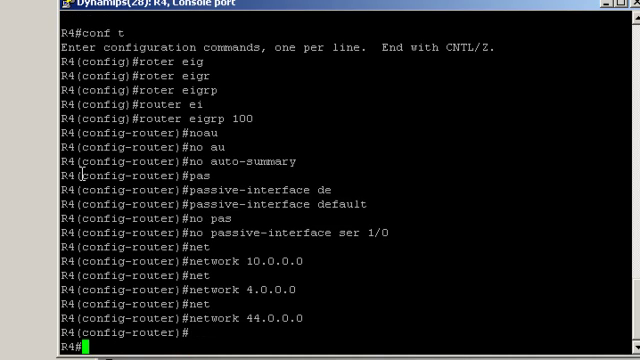
Step: Query R4's EIGRP route table, which is still empty, and re-enter configuration mode
{"action": "type", "text": "sh i"}
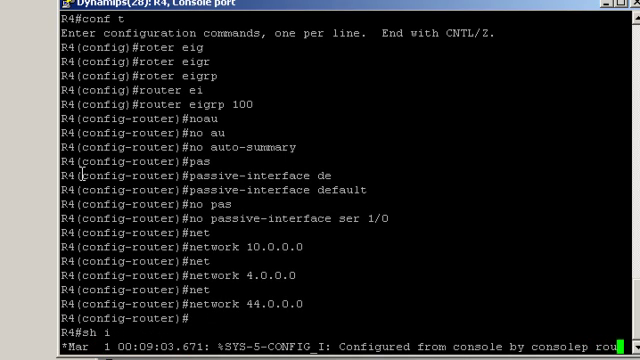
{"action": "type", "text": "eigrp"}
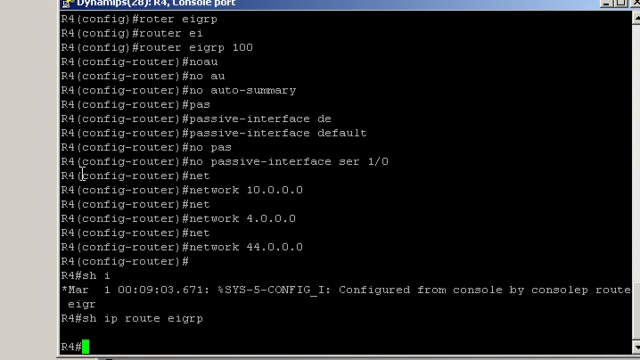
{"action": "type", "text": "conf t"}
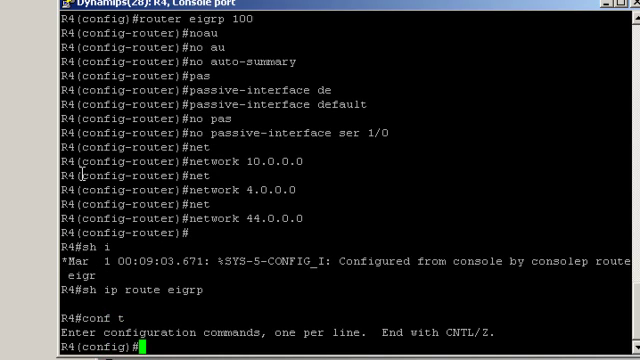
Step: Under R4's router eigrp 100, begin a neighbor 10.1.1.1 serial statement
{"action": "type", "text": "router eigrp 100"}
{"action": "type", "text": "neighbor"}
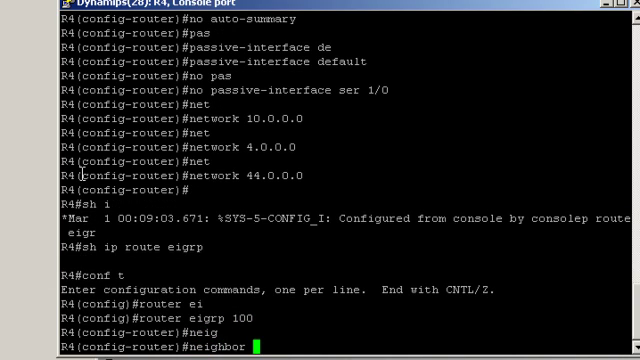
{"action": "type", "text": "10."}
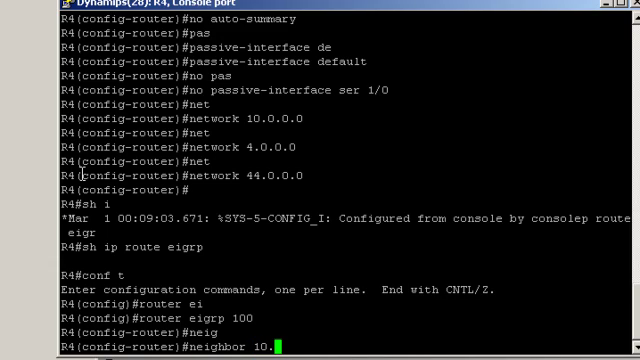
{"action": "type", "text": ".1."}
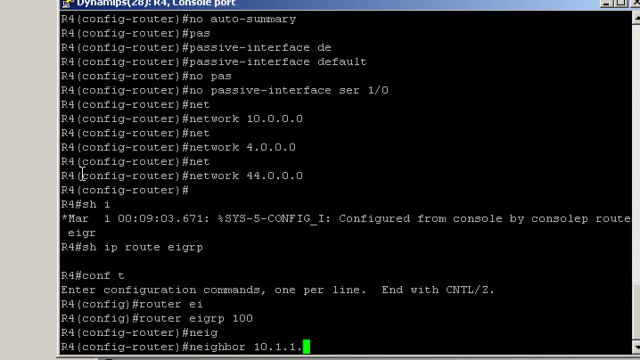
{"action": "type", "text": "1"}
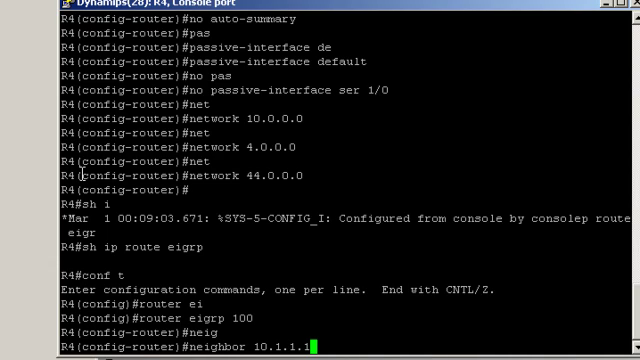
{"action": "type", "text": "serial"}
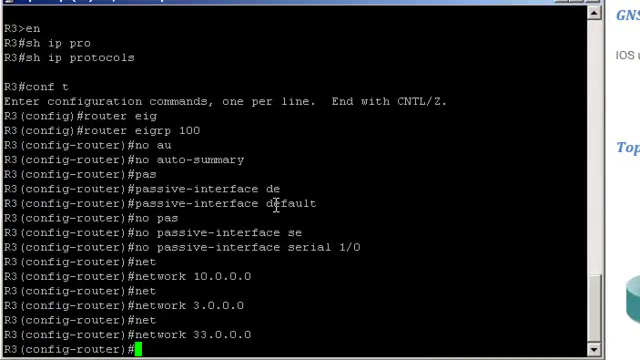
Step: Declare neighbor 10.1.1.1 serial 1/0 under R3's EIGRP 100
{"action": "type", "text": "neighbor"}
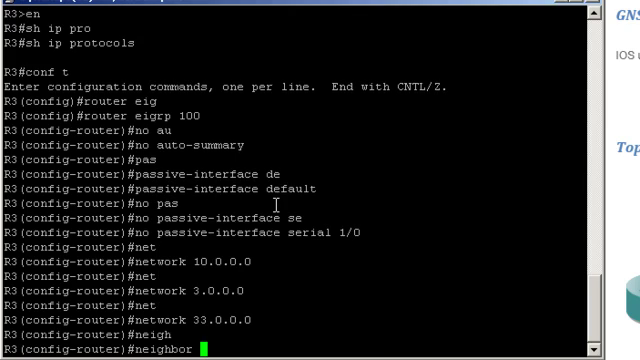
{"action": "type", "text": "10.11."}
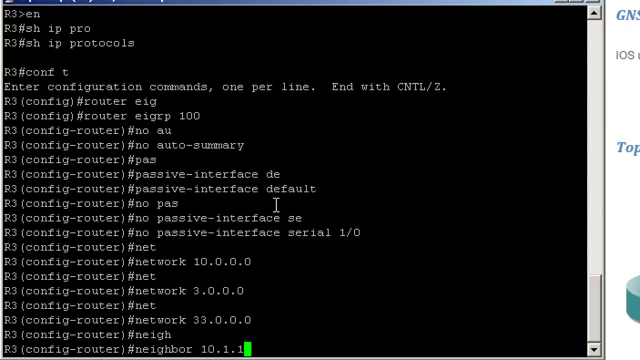
{"action": "type", "text": "1"}
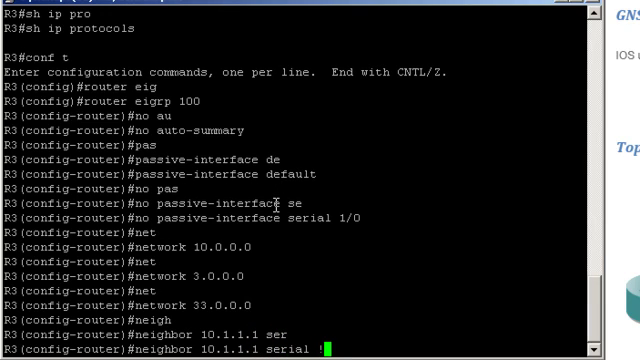
{"action": "type", "text": "1"}
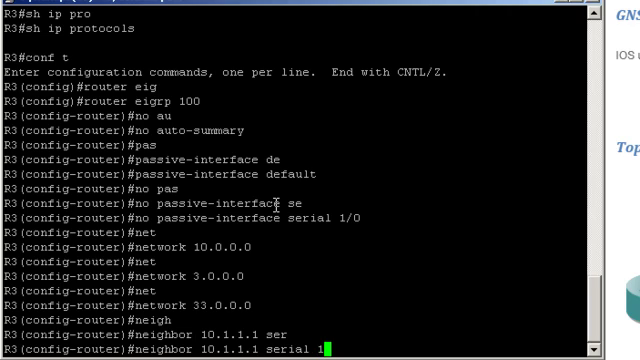
{"action": "type", "text": "/0"}
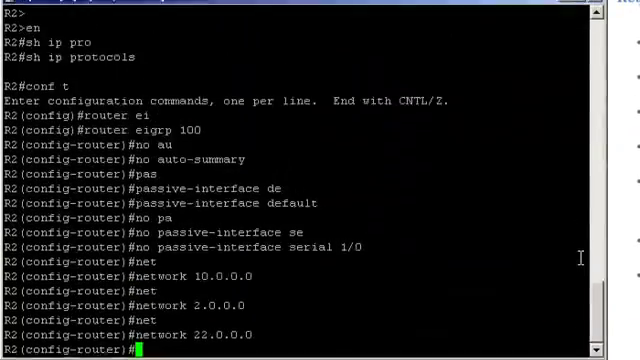
Step: Declare static neighbors 10.1.1.3 and 10.1.1.4 on serial 1/0 under R2's EIGRP 100
{"action": "type", "text": "neighbor 10."}
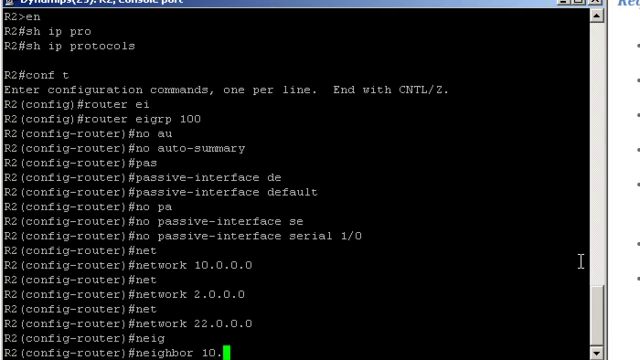
{"action": "type", "text": ".1.1"}
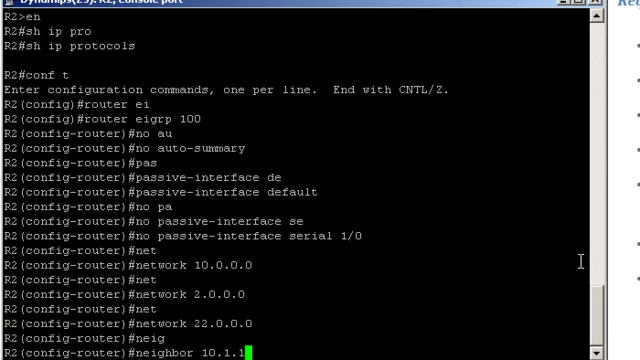
{"action": "type", "text": "3"}
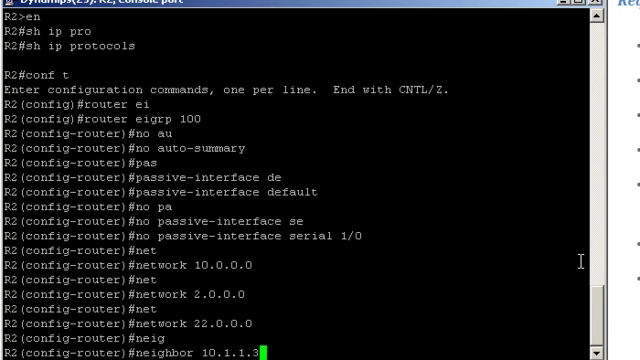
{"action": "type", "text": "serial"}
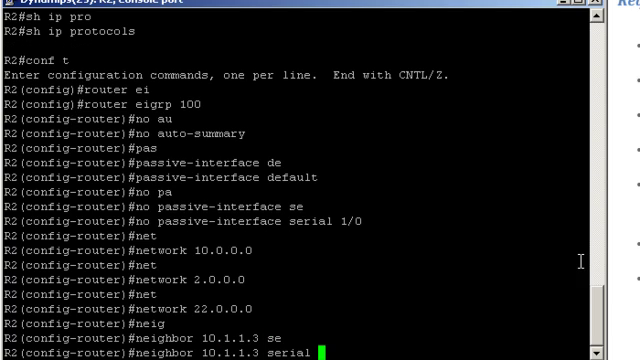
{"action": "key", "text": "Enter"}
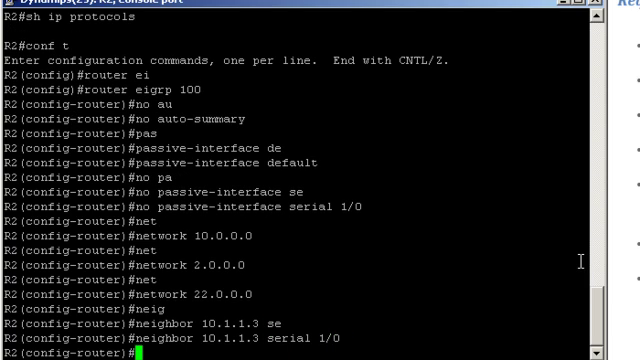
{"action": "type", "text": "neighbor"}
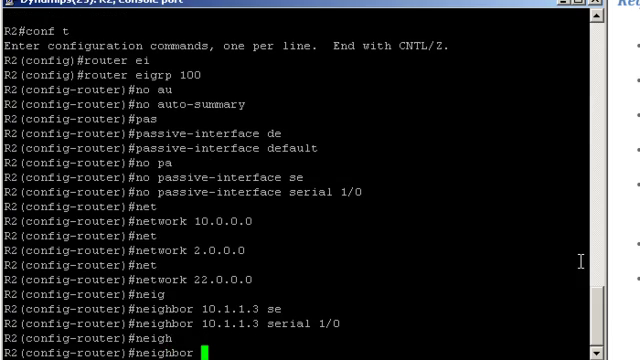
{"action": "type", "text": "10.1.1"}
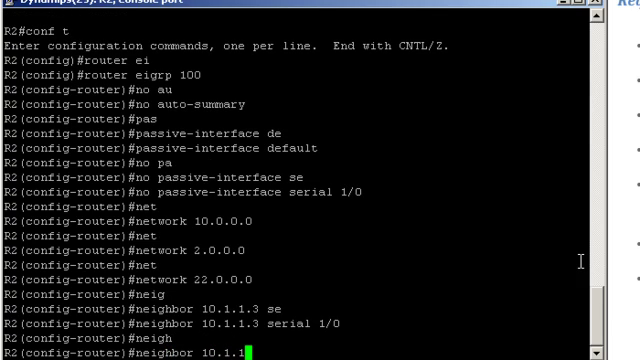
{"action": "type", "text": ".4 se"}
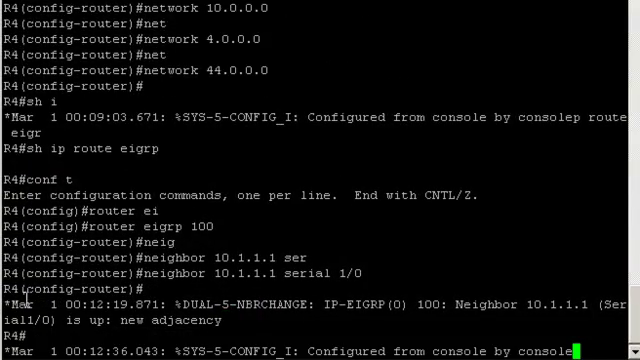
Step: List R4's EIGRP routes showing 2.2.2.0 and 22.22.22.0 via 10.1.1.1, and begin a ping
{"action": "type", "text": "sh"}
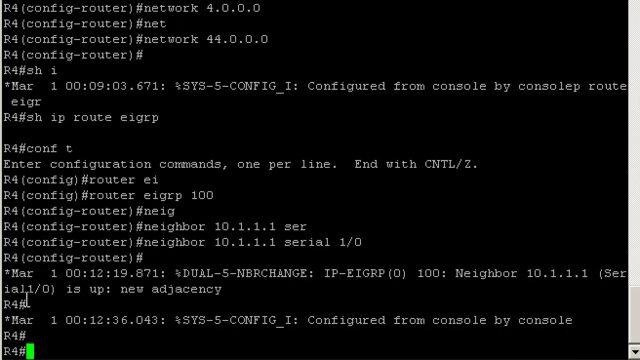
{"action": "type", "text": "sh ip route eigrp"}
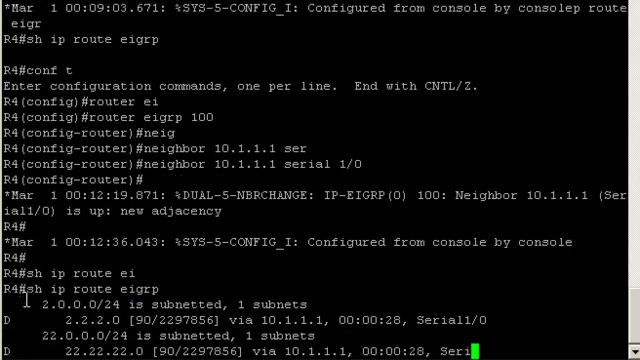
{"action": "scroll", "scroll_direction": "down", "scroll_amount": 3}
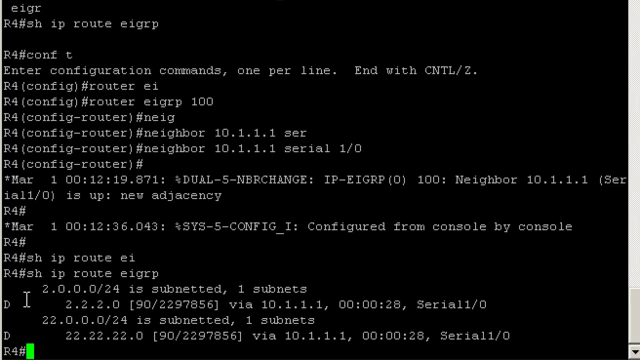
{"action": "type", "text": "p1"}
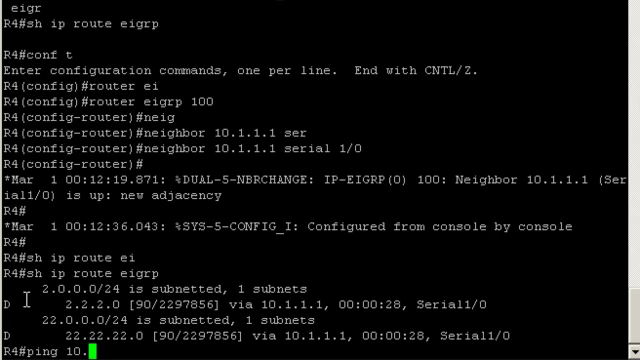
Step: Ping 10.1.1.3 from R4 with full success, then re-enter EIGRP 100 and type neighbor 10.1.1.1 serial 1/0
{"action": "type", "text": "1.1.3"}
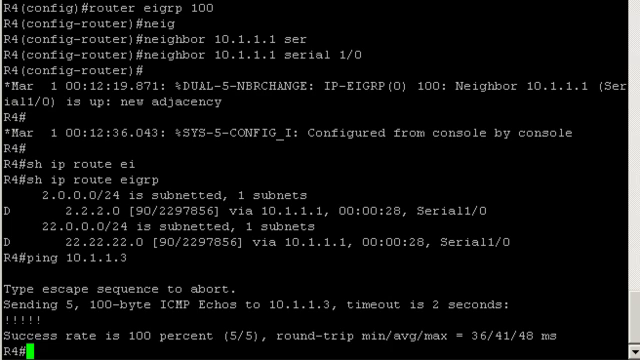
{"action": "type", "text": "co"}
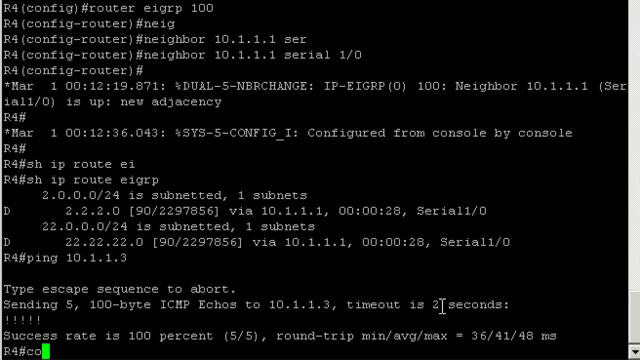
{"action": "type", "text": "neighbor 10.1.1.1 serial 1/0"}
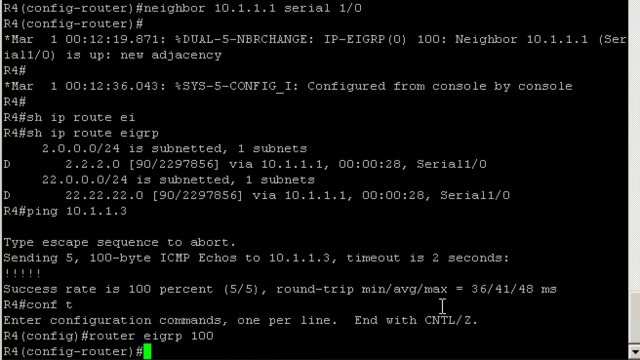
Step: Add a static neighbor on R4's serial 1/0 and list EIGRP routes now including 3.3.3.0 and 33.33.33.0
{"action": "type", "text": "neighbor 10.1.1.1 serial 1/0"}
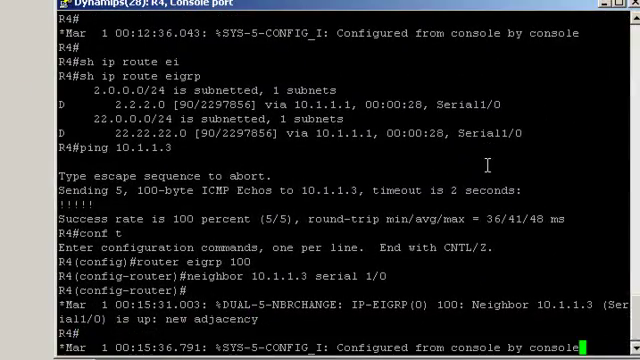
{"action": "type", "text": "sh ip r"}
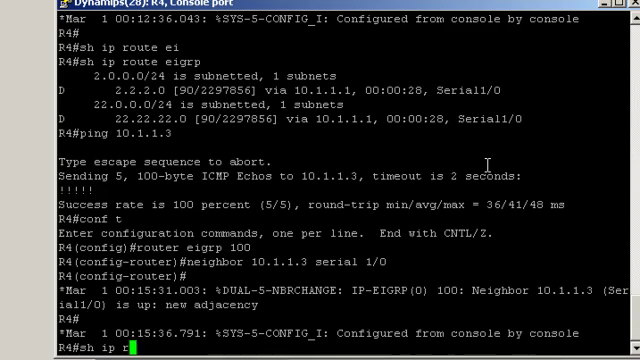
{"action": "type", "text": "oute eig"}
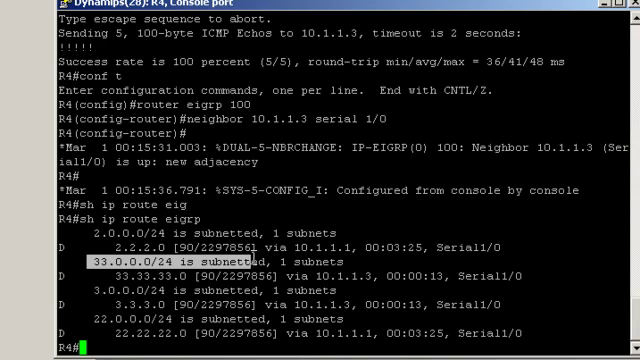
Step: Ping 3.3.3.3 from R4 and confirm 100 percent success
{"action": "type", "text": "ping 3.3.3.3"}
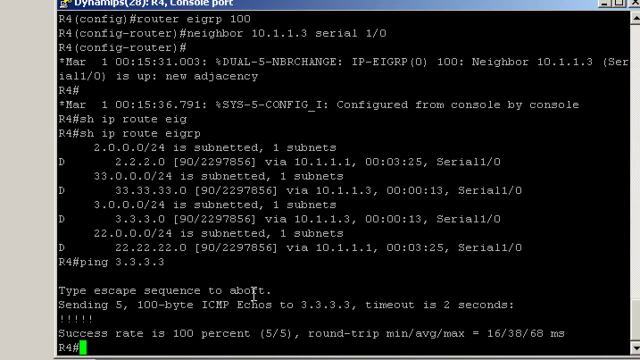
{"action": "type", "text": "c"}
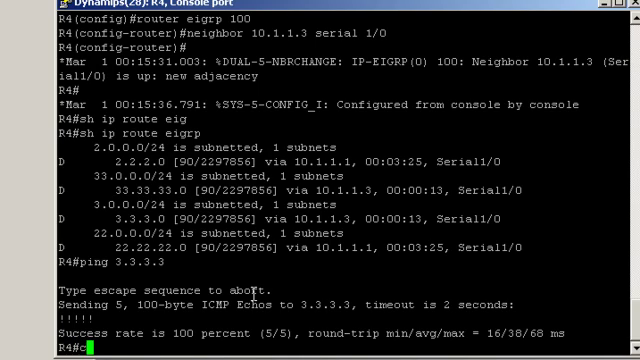
Step: Under router eigrp 100 on R4, negate the static neighbor 10.1.1.3 on serial 1/0
{"action": "type", "text": "conf t"}
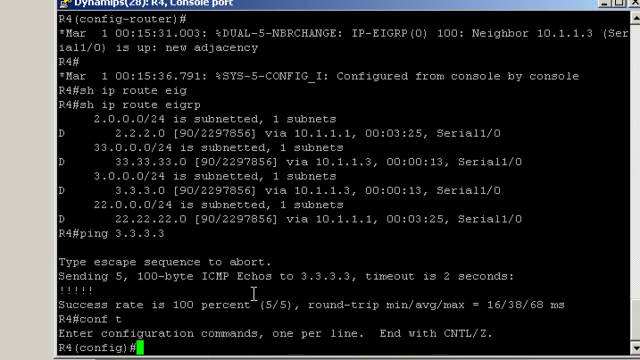
{"action": "type", "text": "router eigrp 100"}
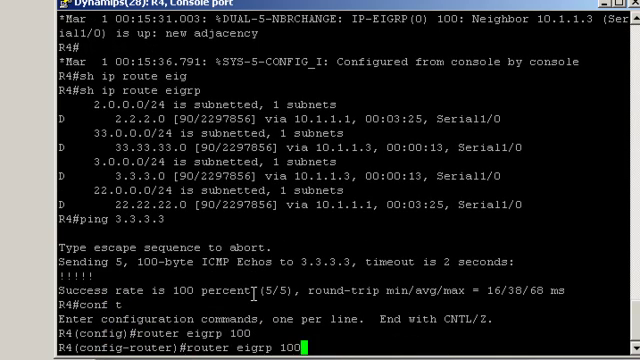
{"action": "type", "text": "neighbor 10.1.1.3 serial 1/0"}
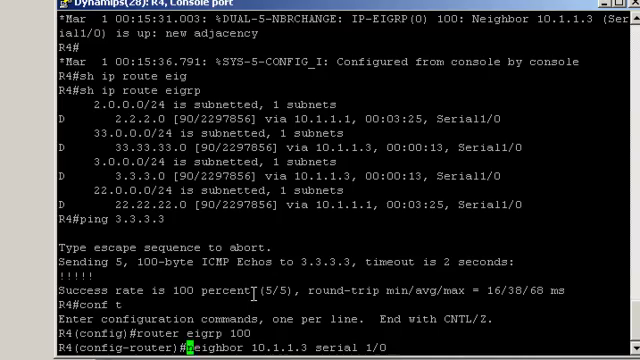
{"action": "type", "text": "no"}
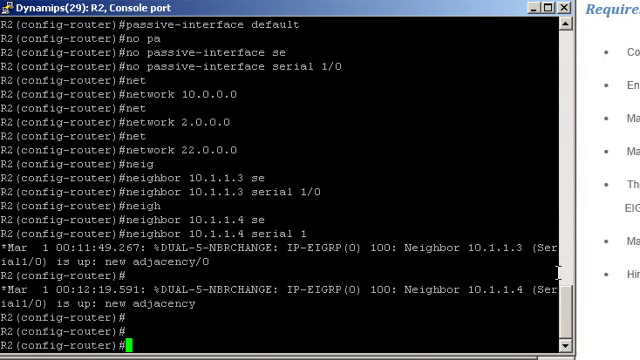
Step: On R2's serial 1/0, enter 'no ip split-horizon eigrp 100'
{"action": "type", "text": "exi"}
{"action": "type", "text": "interface se 1/0"}
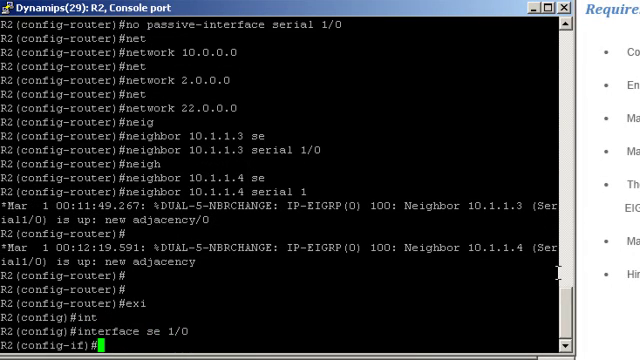
{"action": "type", "text": "no ip"}
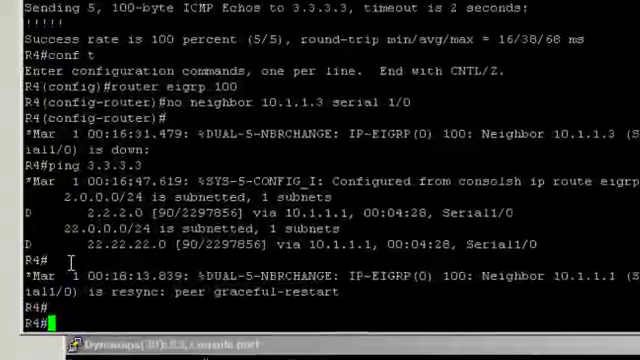
Step: Show R4's EIGRP routes 3.3.3.0 and 33.33.33.0 via 10.1.1.1, then ping 3.3.3.3
{"action": "type", "text": "sh ip route eigr"}
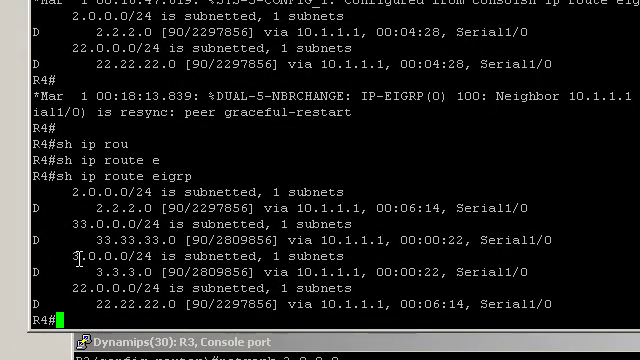
{"action": "type", "text": "ping"}
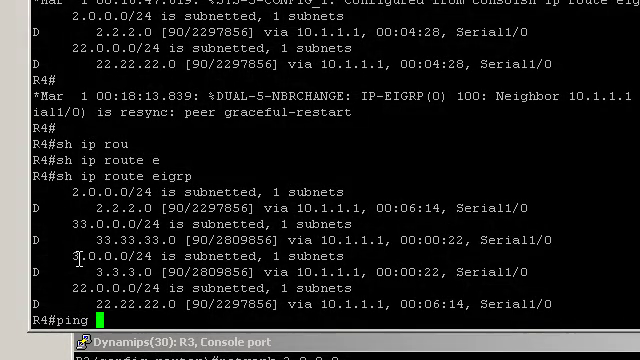
{"action": "type", "text": "3.3.3.3"}
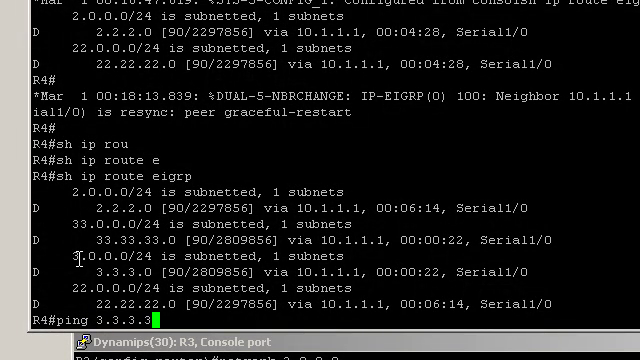